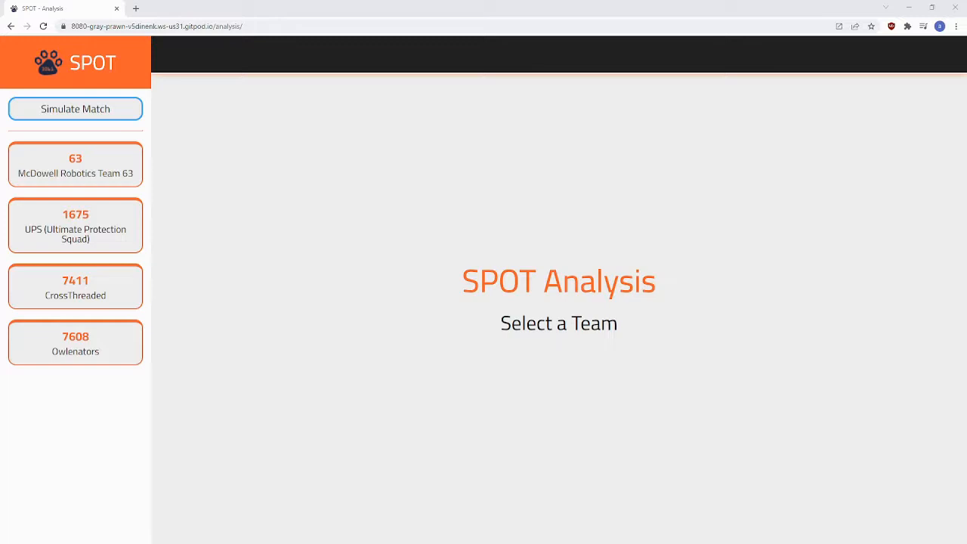
Load team 63's analysis dashboard, then switch to team 7608 Owlenators
left_click(75, 163)
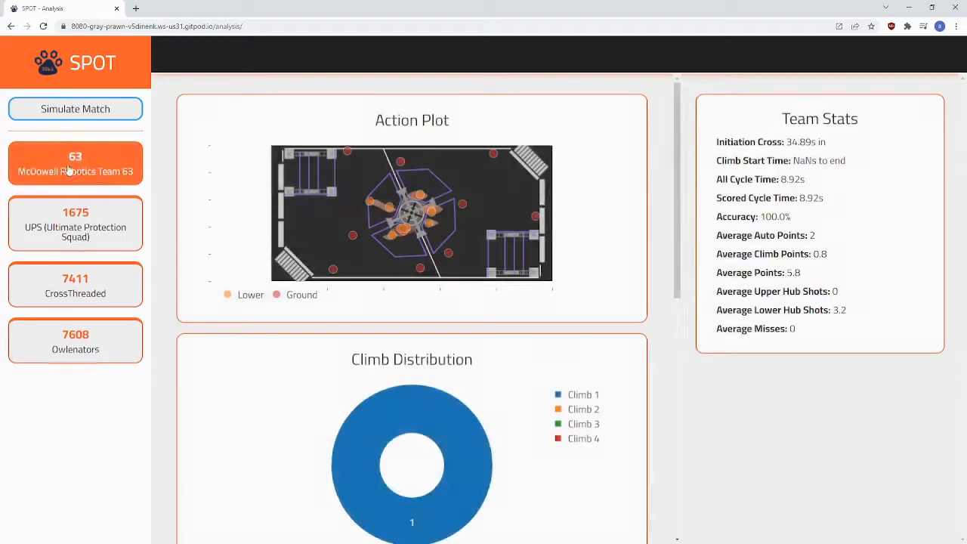
scroll("down", 3)
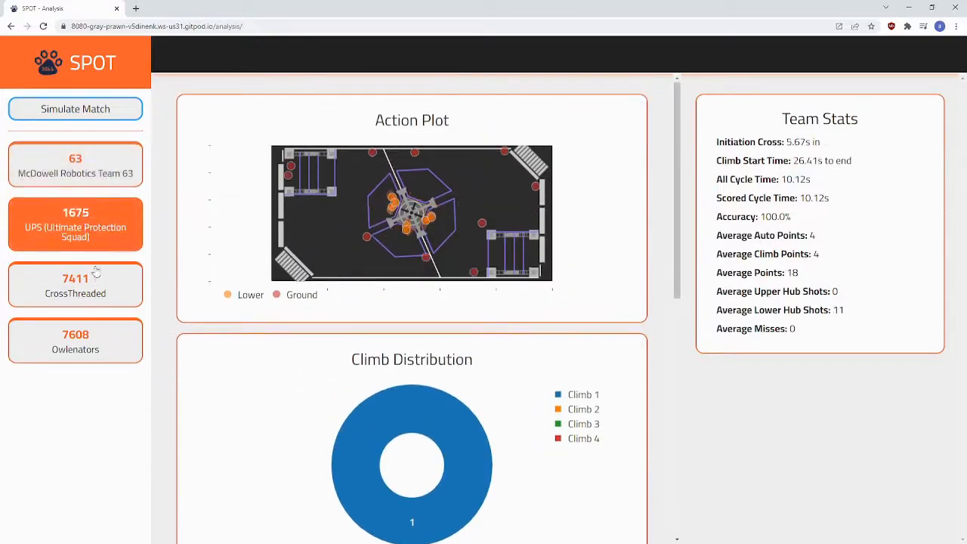
left_click(74, 341)
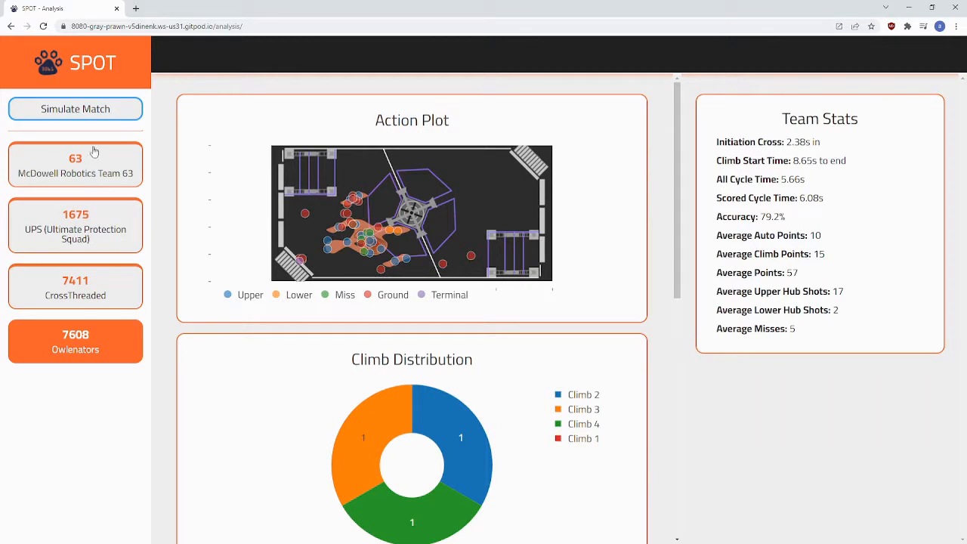
mouse_move(201, 105)
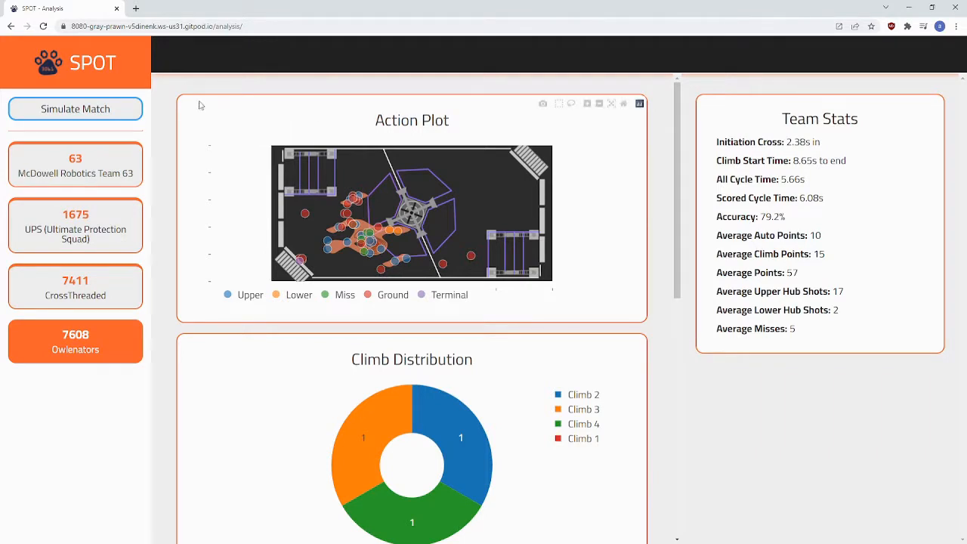
mouse_move(377, 126)
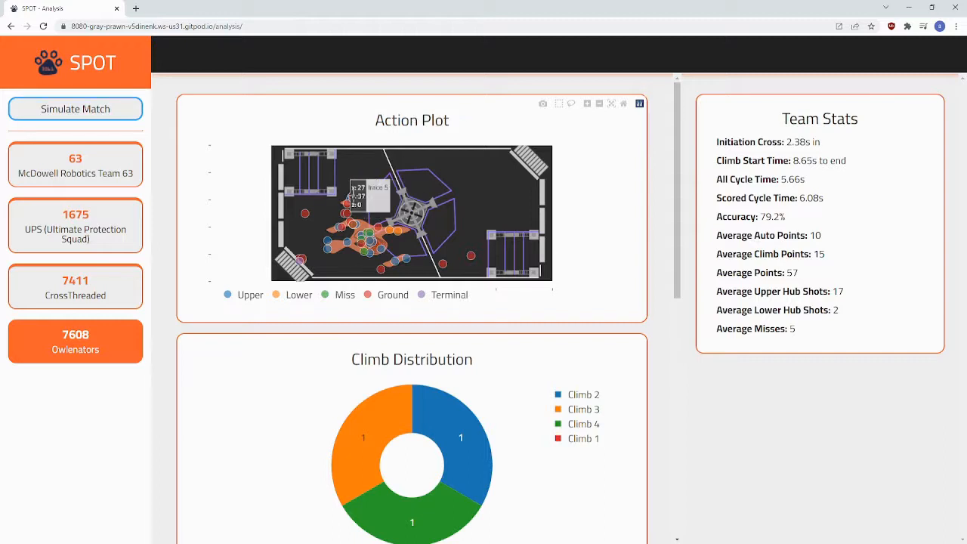
mouse_move(297, 306)
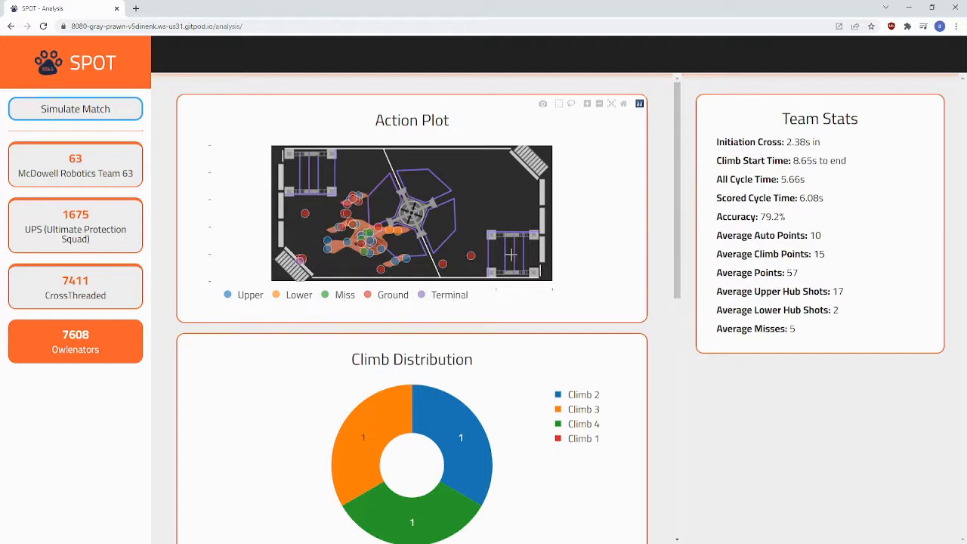
mouse_move(308, 221)
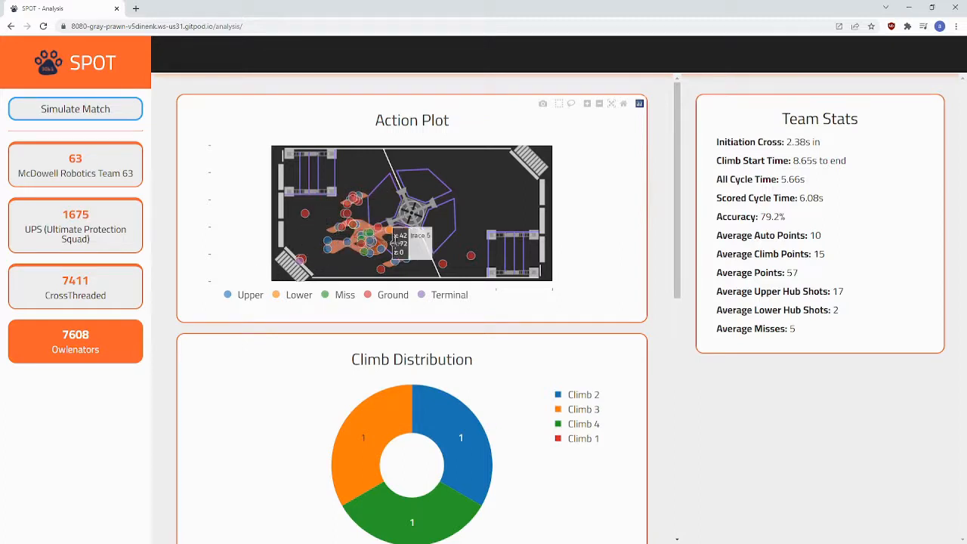
mouse_move(392, 250)
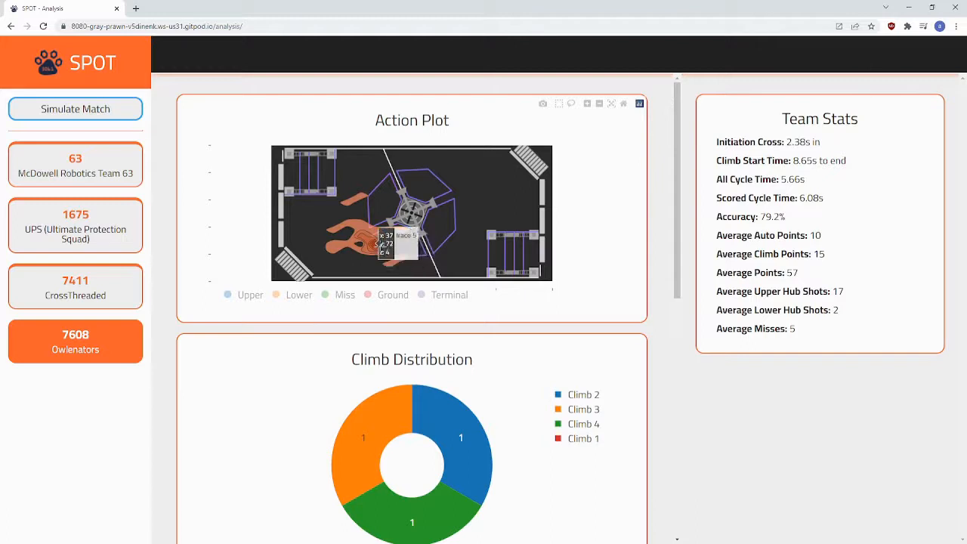
Scroll team 7608's dashboard down past Climb Distribution to the Shot and Pickup charts
scroll("down", 3)
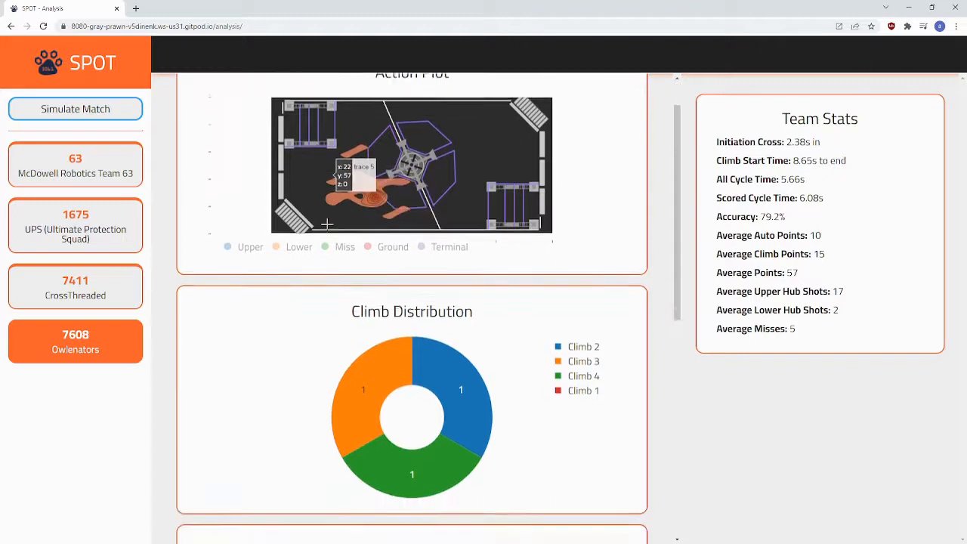
scroll("down", 3)
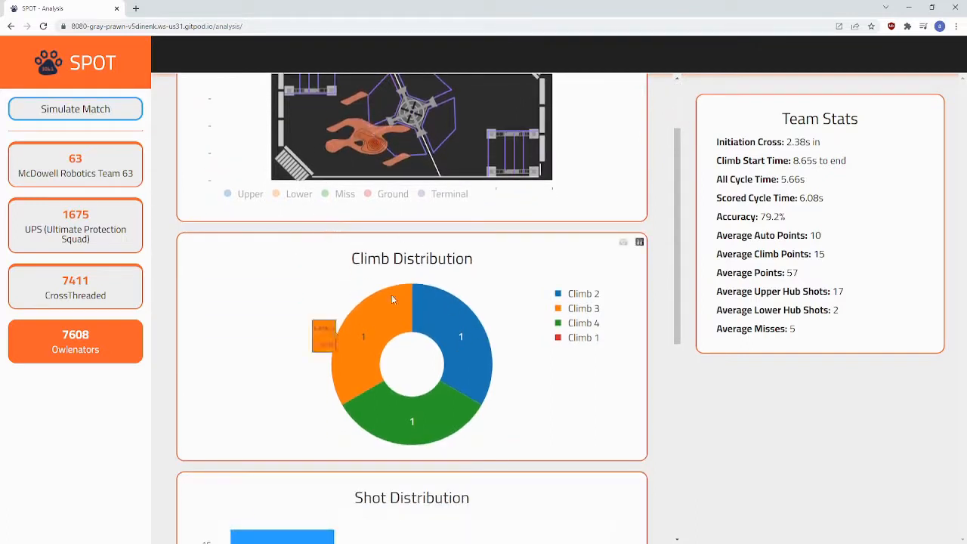
scroll("down", 3)
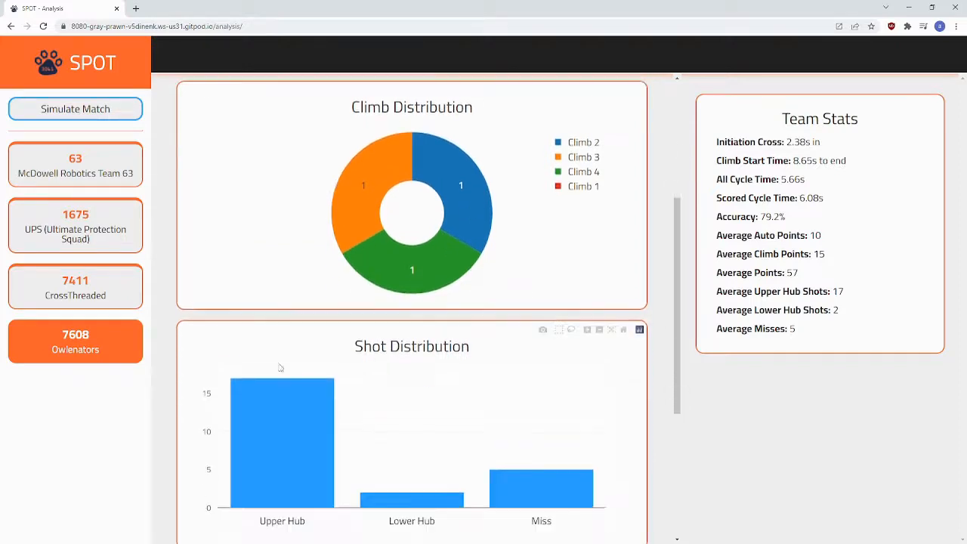
scroll("down", 3)
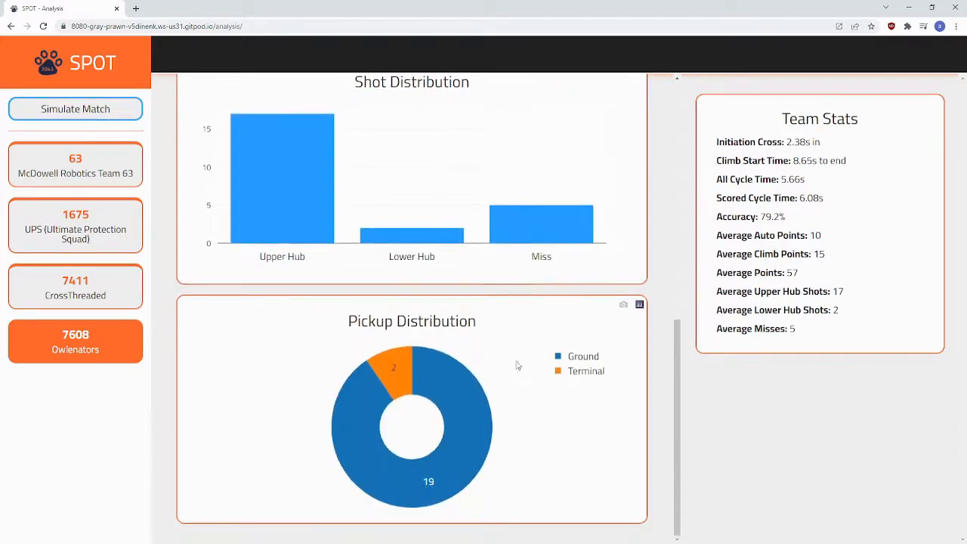
mouse_move(433, 374)
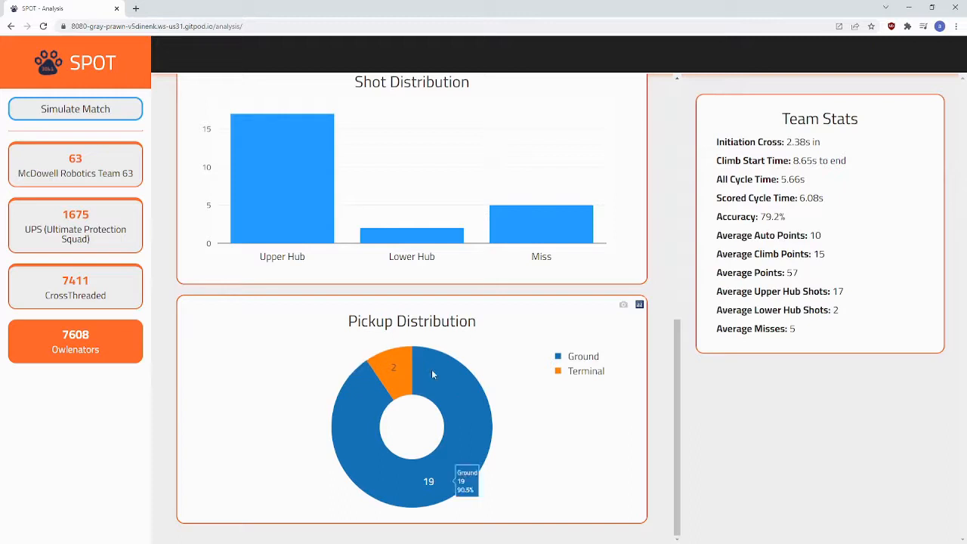
mouse_move(774, 118)
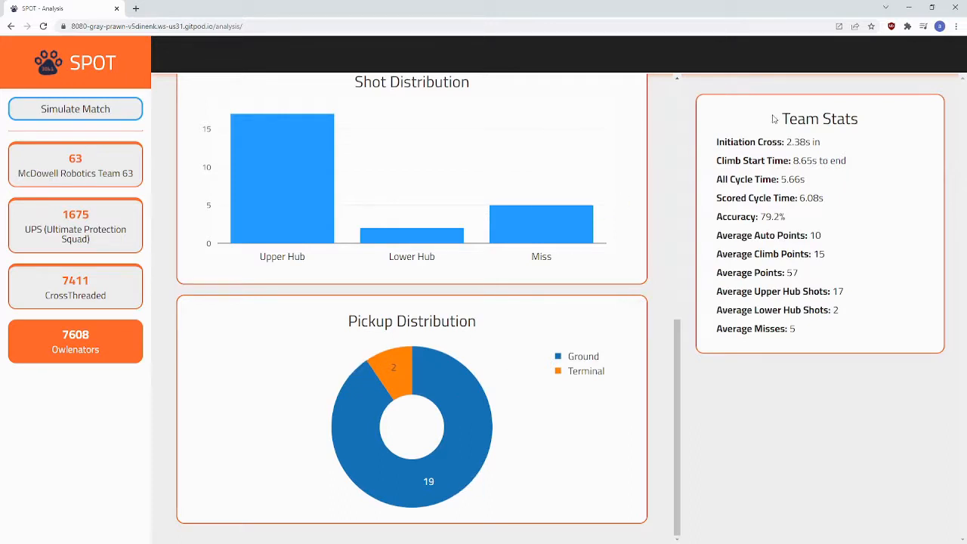
triple_click(766, 142)
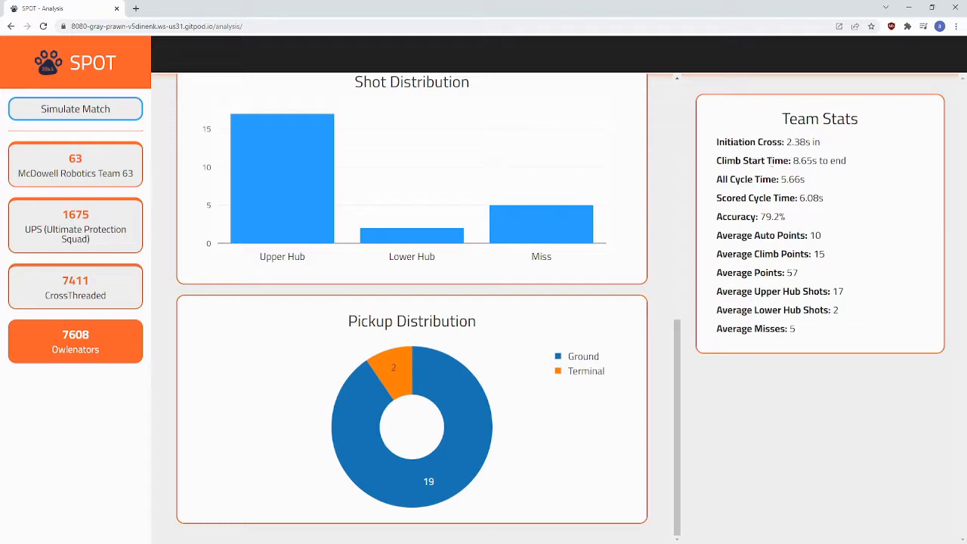
triple_click(755, 160)
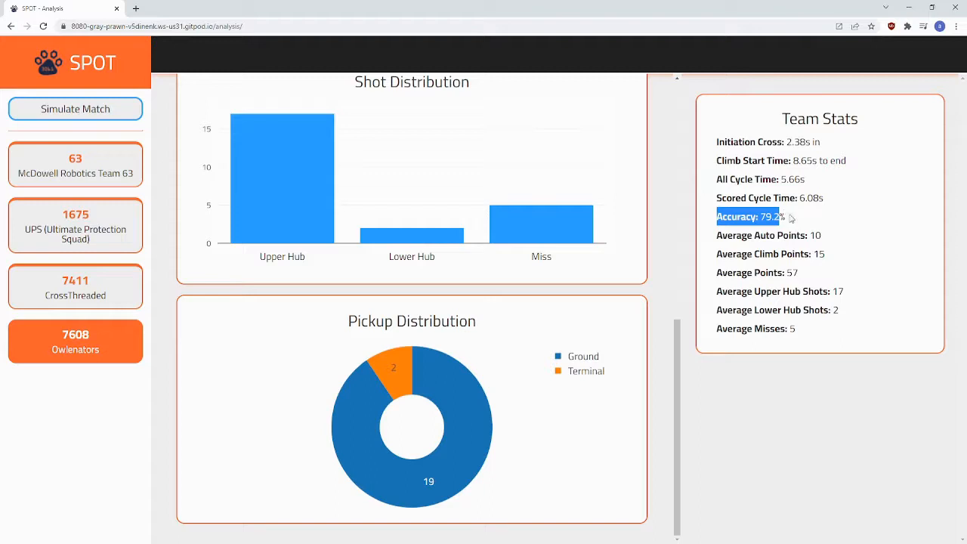
left_click(748, 217)
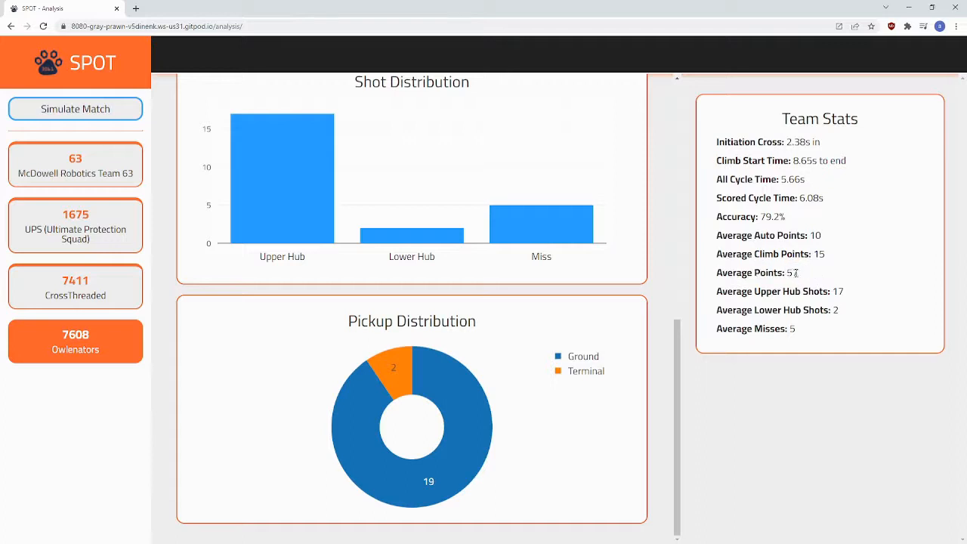
mouse_move(711, 298)
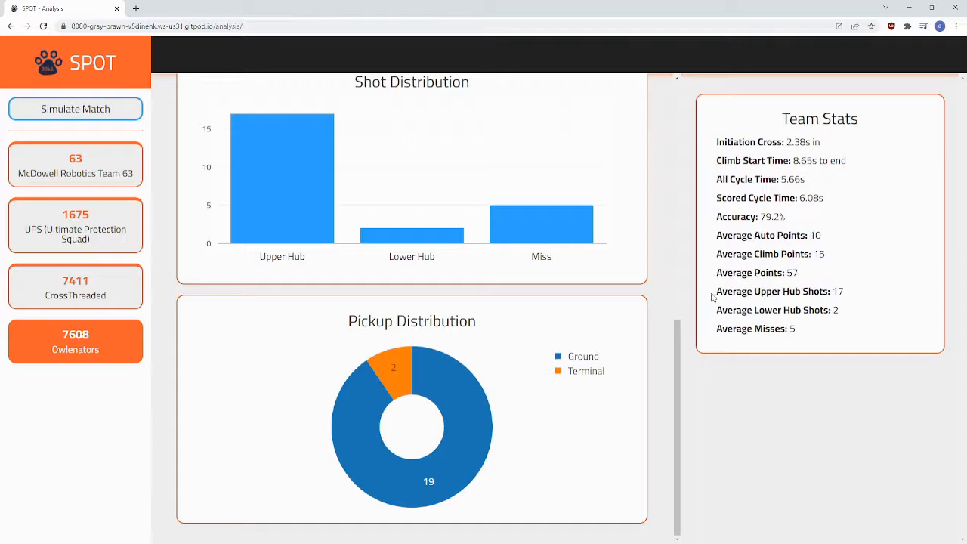
double_click(773, 291)
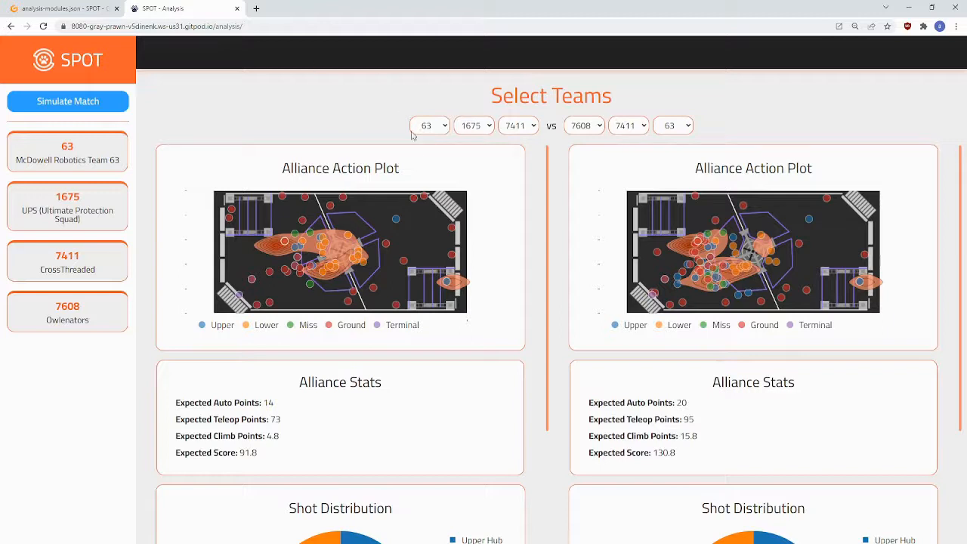
Try team 1675 in the first alliance slot (score 104), then restore team 63 (91.8)
left_click(429, 125)
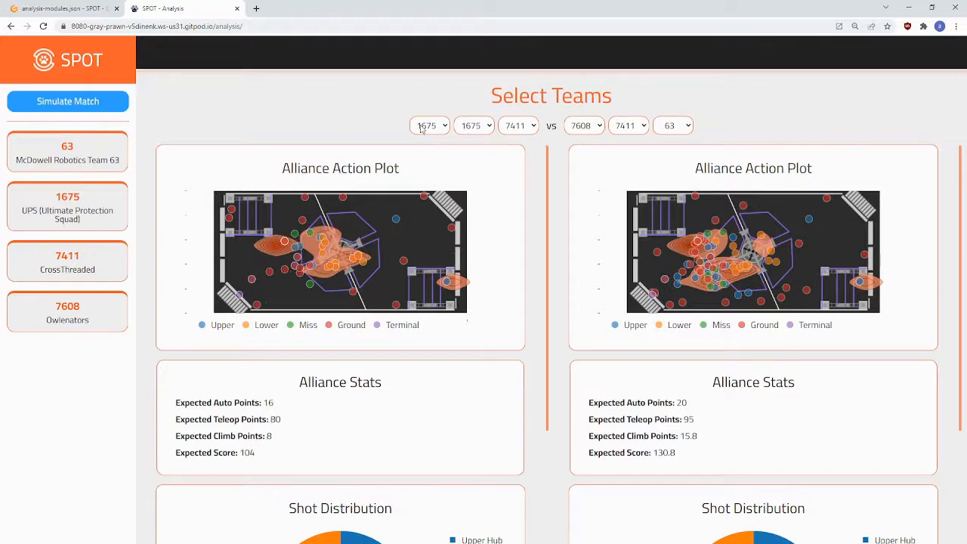
left_click(429, 125)
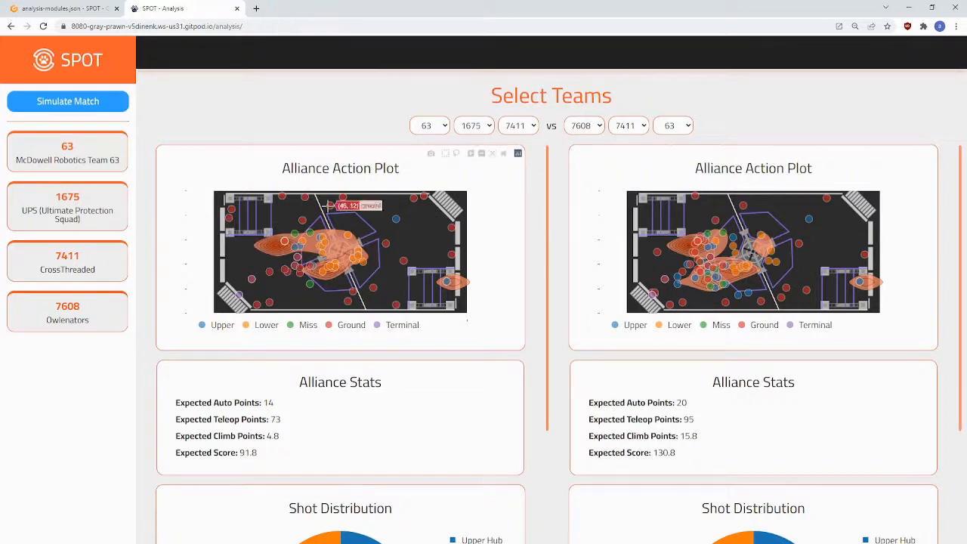
mouse_move(309, 318)
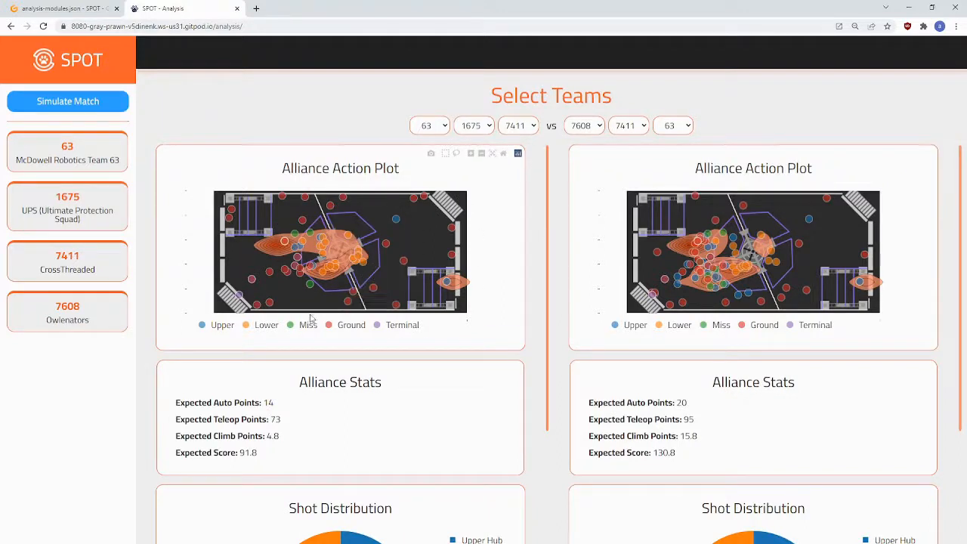
mouse_move(325, 227)
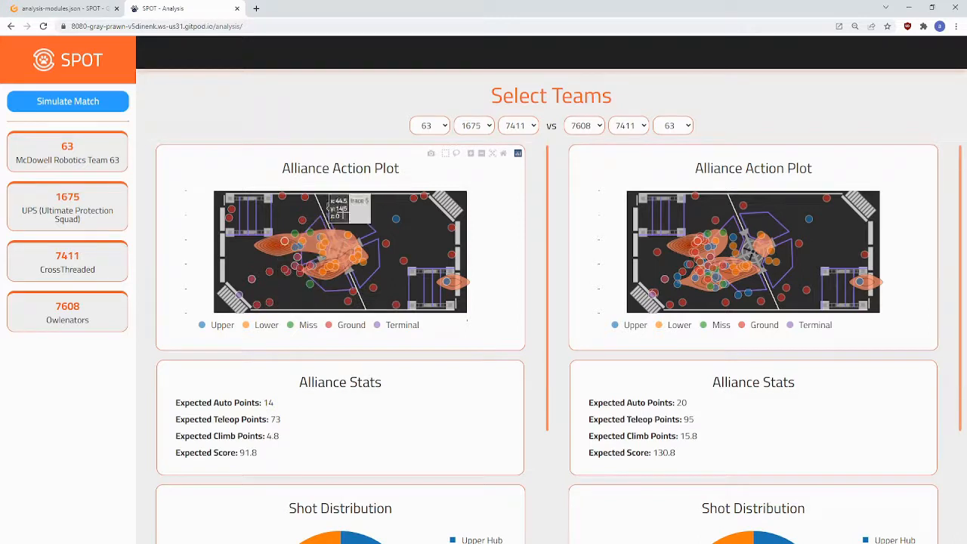
mouse_move(485, 235)
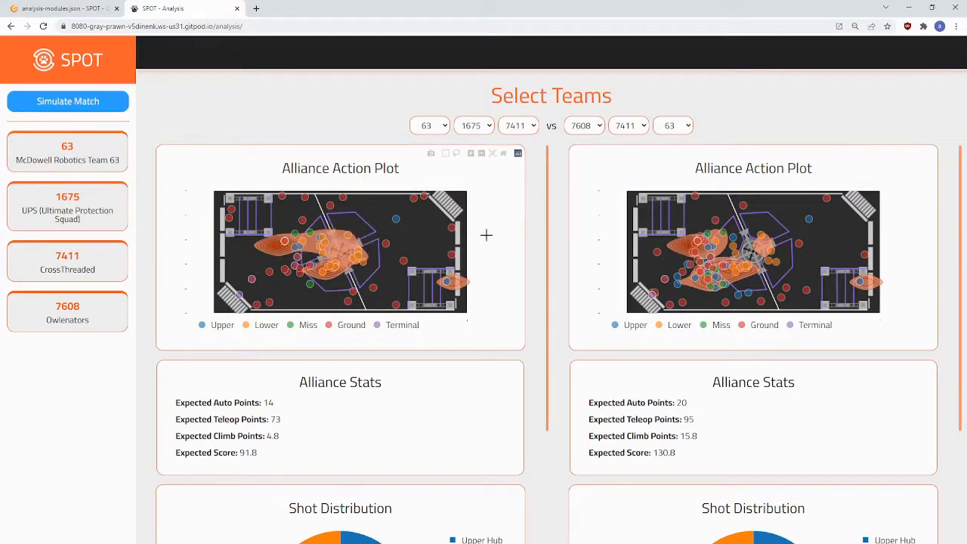
Scroll both alliance columns down to their Shot Distribution pie charts
scroll("down", 3)
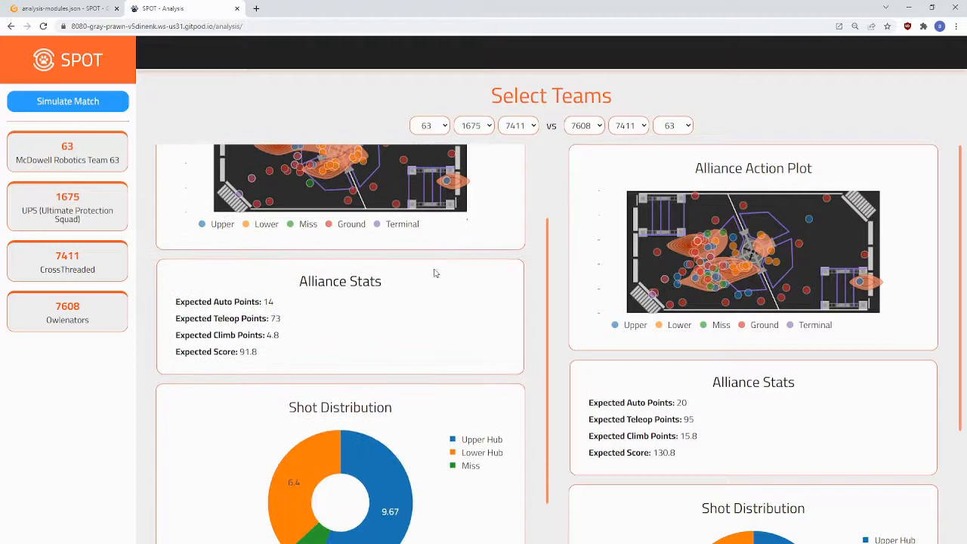
scroll("down", 3)
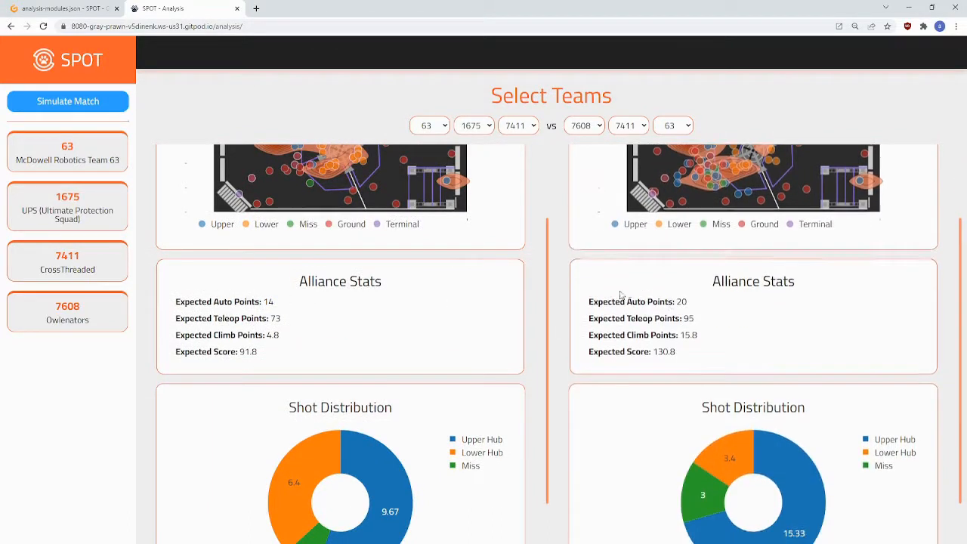
mouse_move(267, 353)
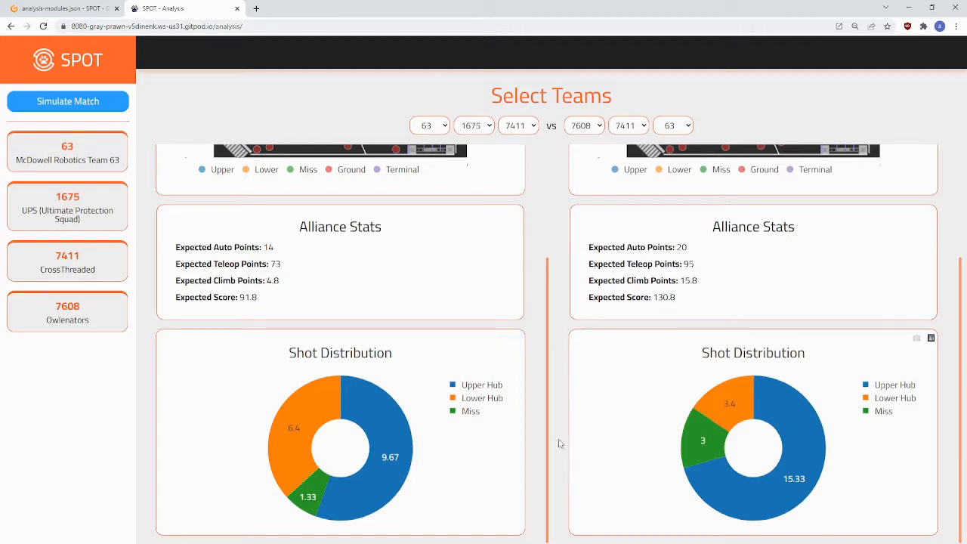
mouse_move(285, 390)
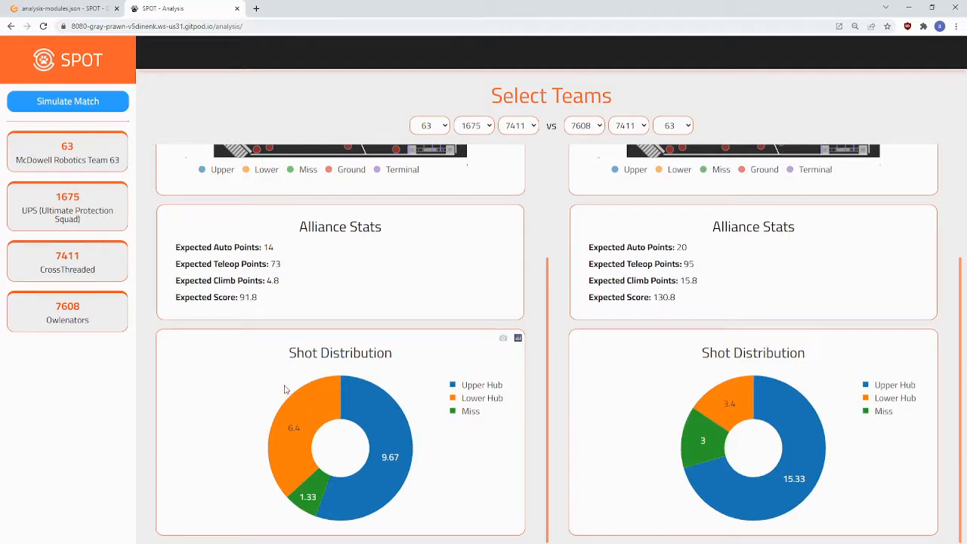
scroll("down", 3)
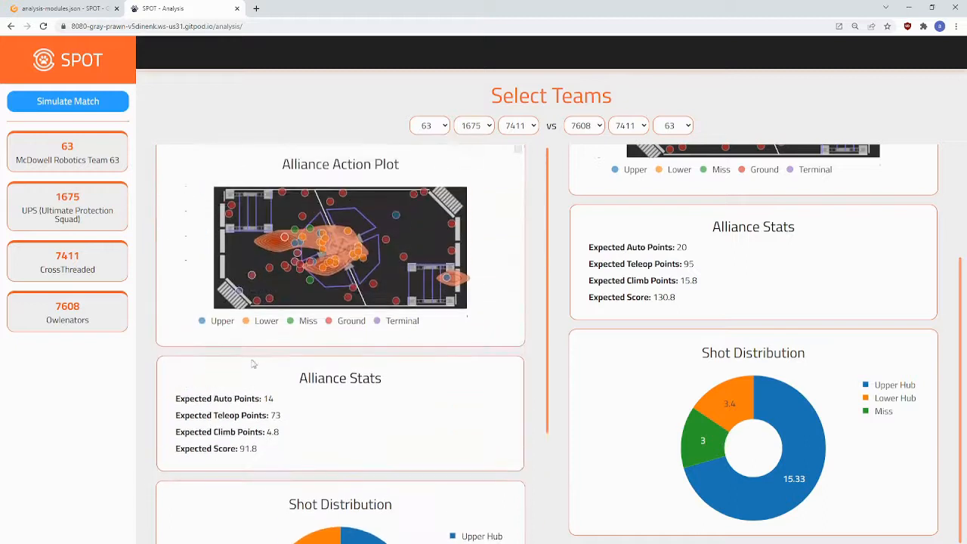